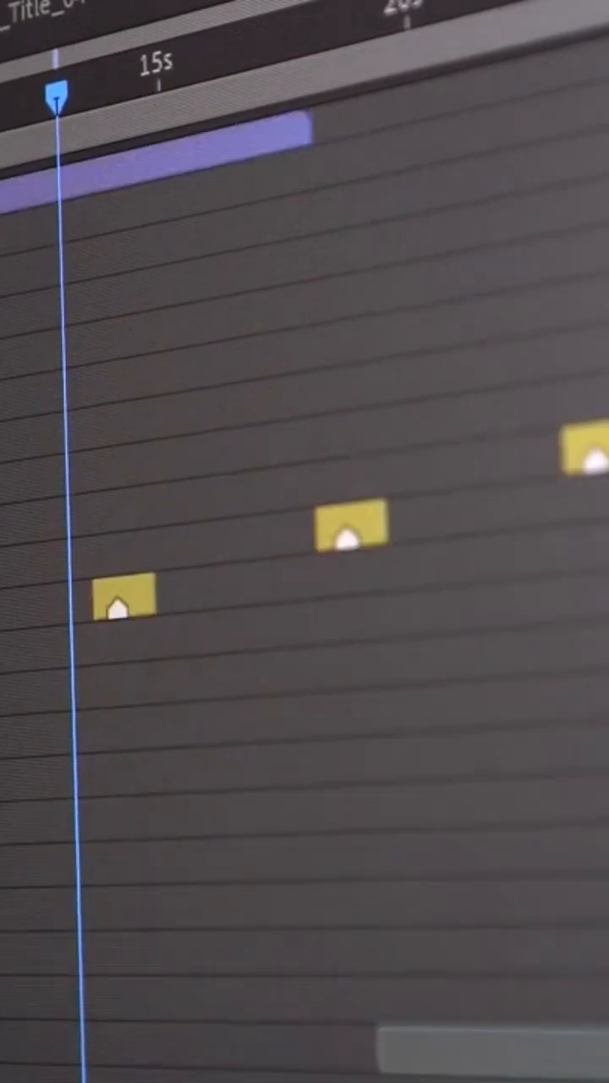
{"action": "scroll", "scroll_direction": "down", "scroll_amount": 3}
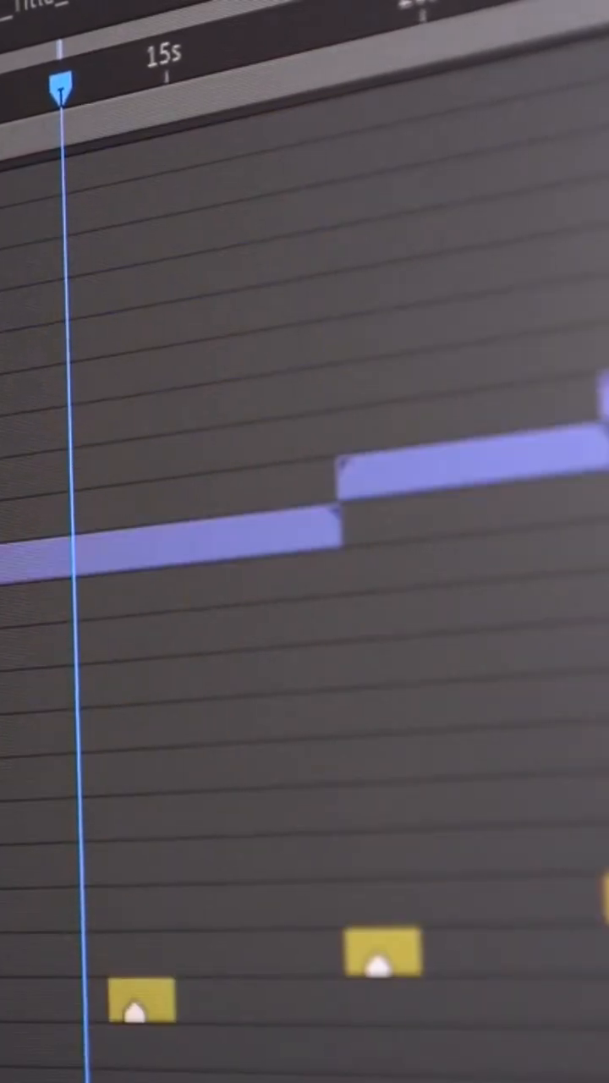